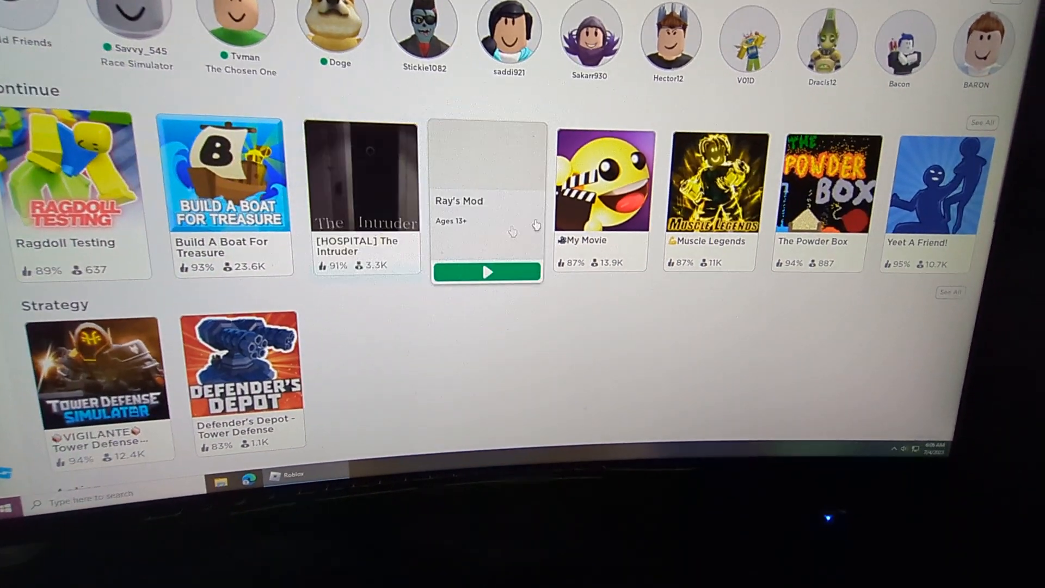
# Open The Powder Box game page from the Continue row.
pyautogui.click(819, 194)
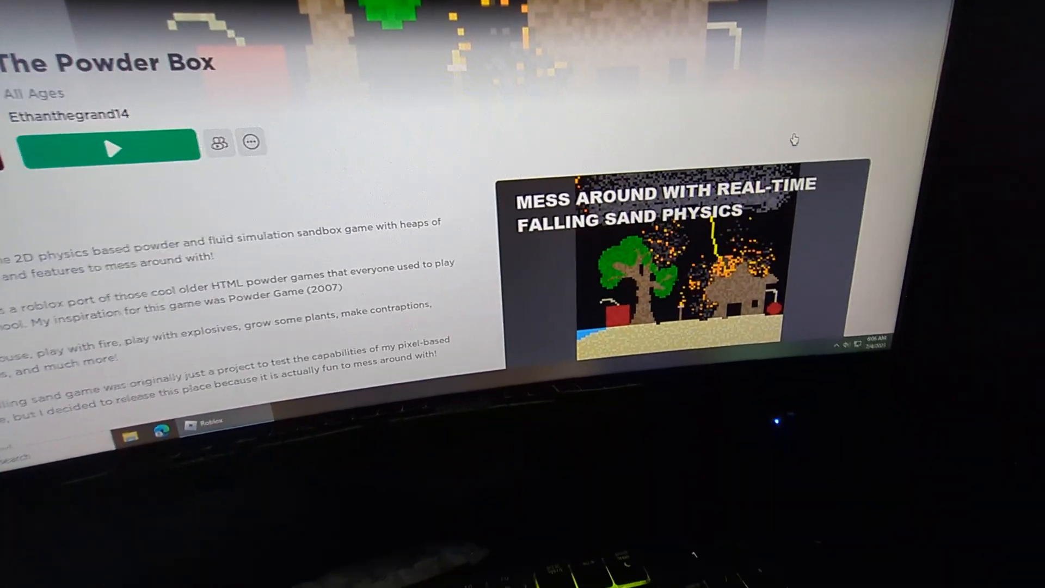
pyautogui.scroll(-3)
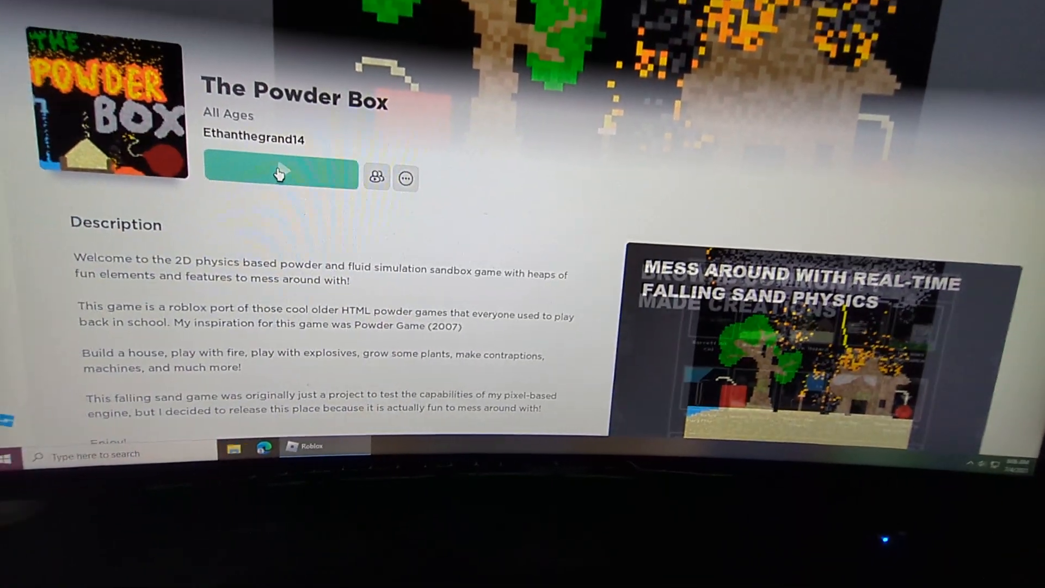
# Start The Powder Box, paint sand, lava and water, then request Clear Creation.
pyautogui.click(279, 178)
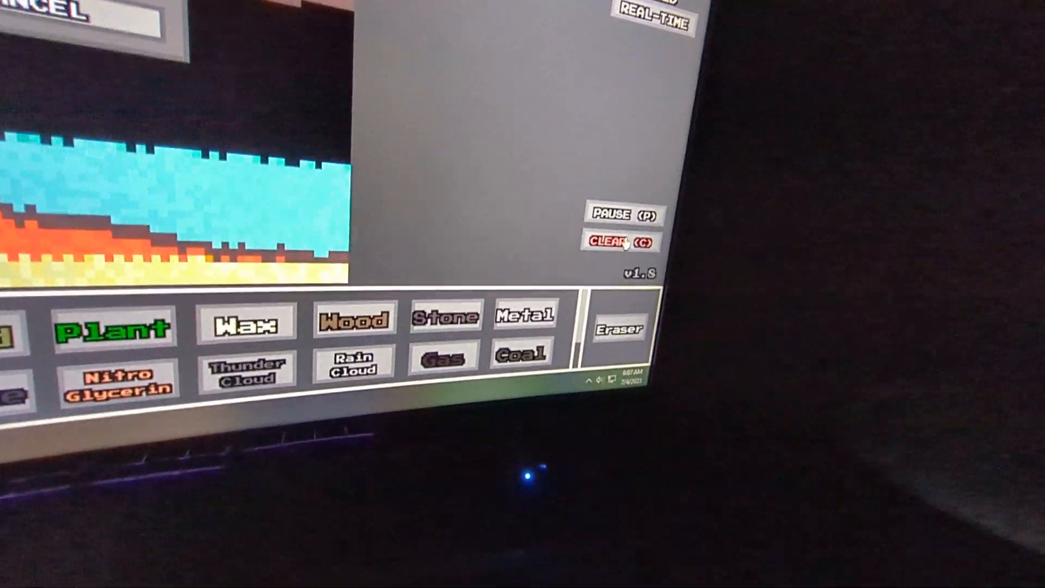
pyautogui.click(617, 243)
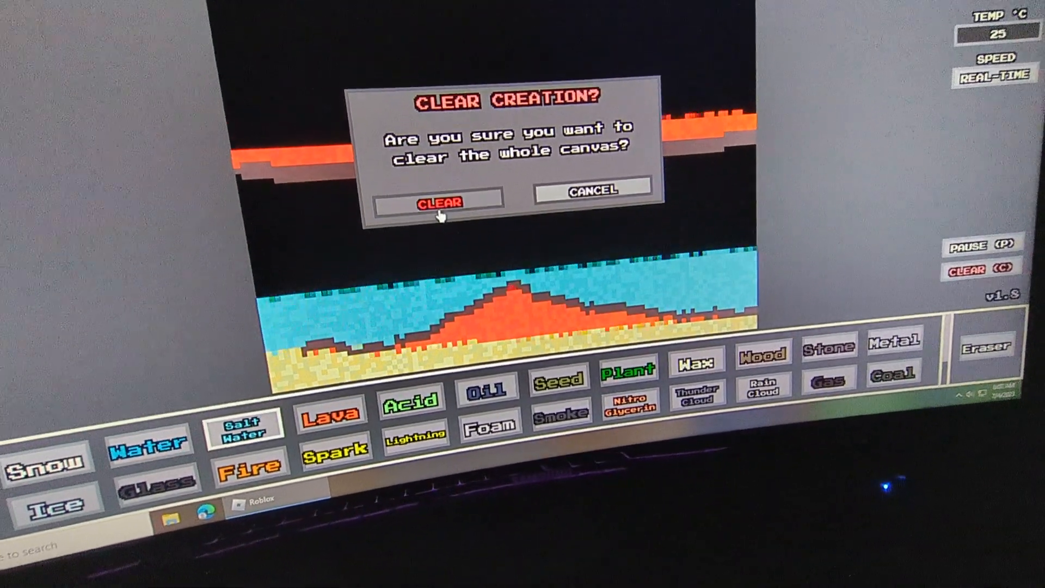
# Confirm CLEAR in the Clear Creation? dialog to empty the canvas.
pyautogui.click(439, 201)
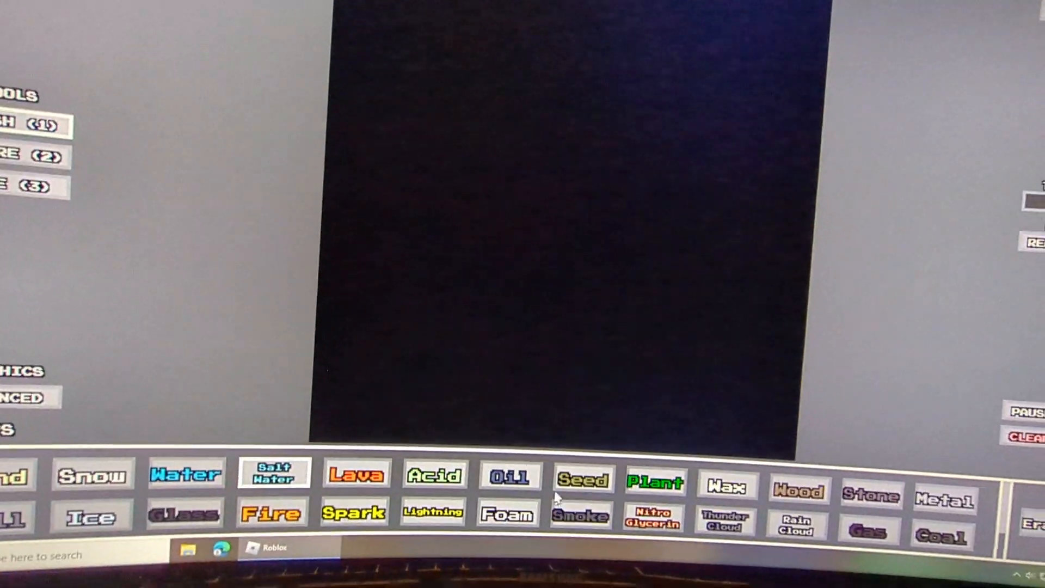
pyautogui.moveTo(524, 499)
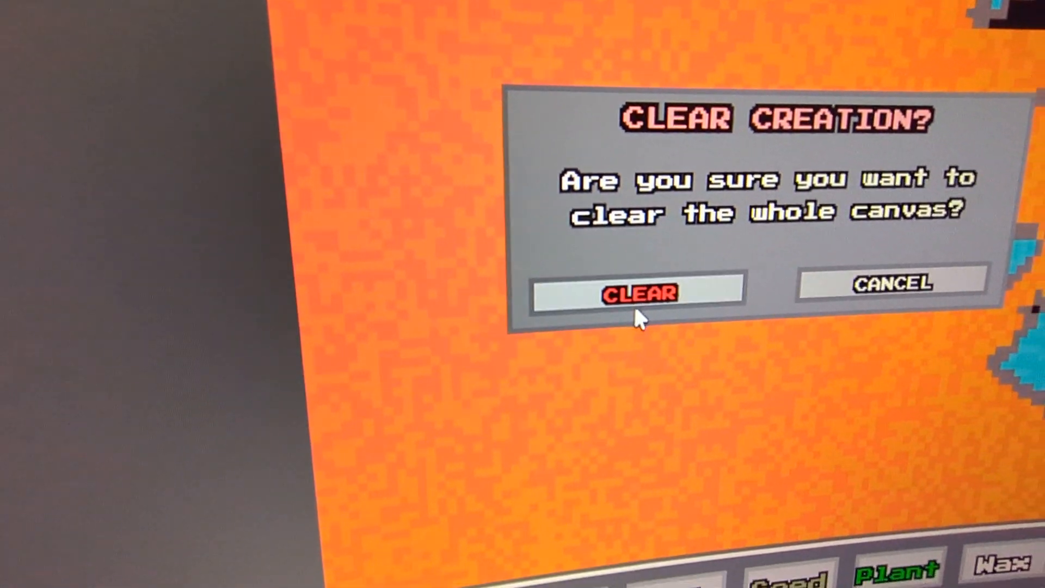
# Confirm CLEAR to wipe the lava-filled scene from the canvas.
pyautogui.click(638, 294)
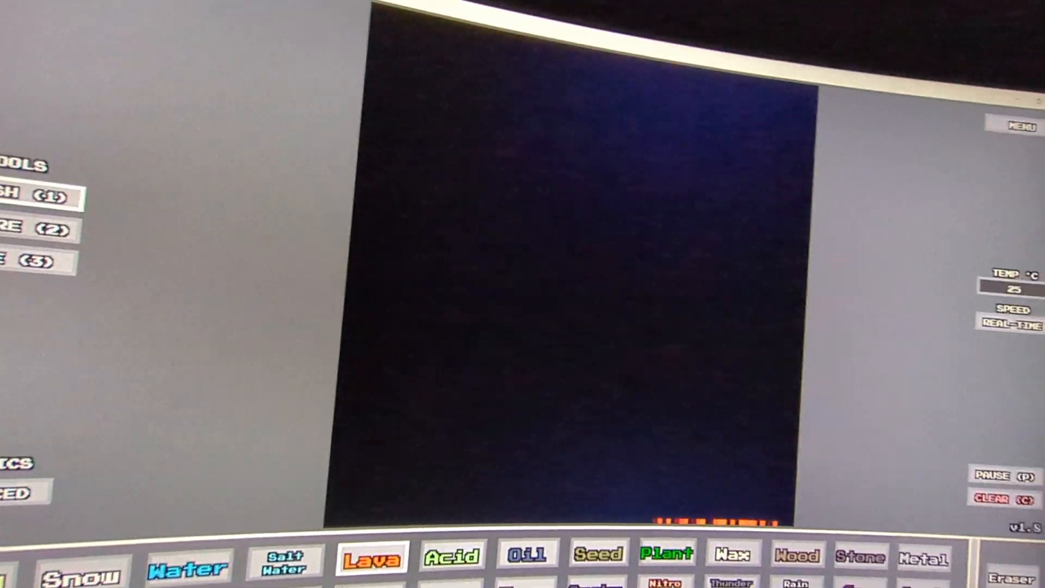
# Paint lava along the bottom edge of the canvas.
pyautogui.click(1005, 476)
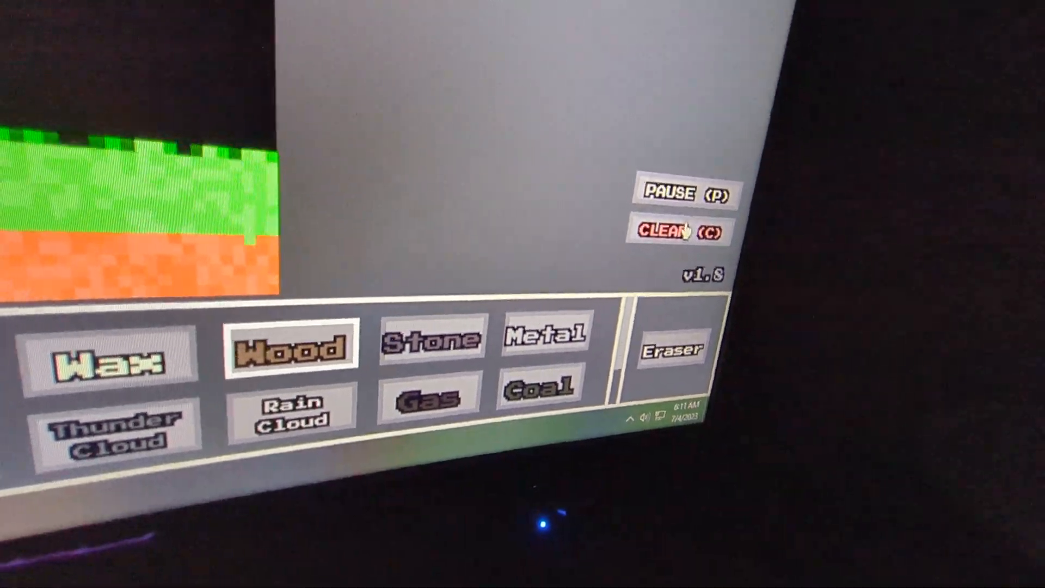
# Clear the plant and lava scene with CLEAR (C) and confirm.
pyautogui.click(677, 233)
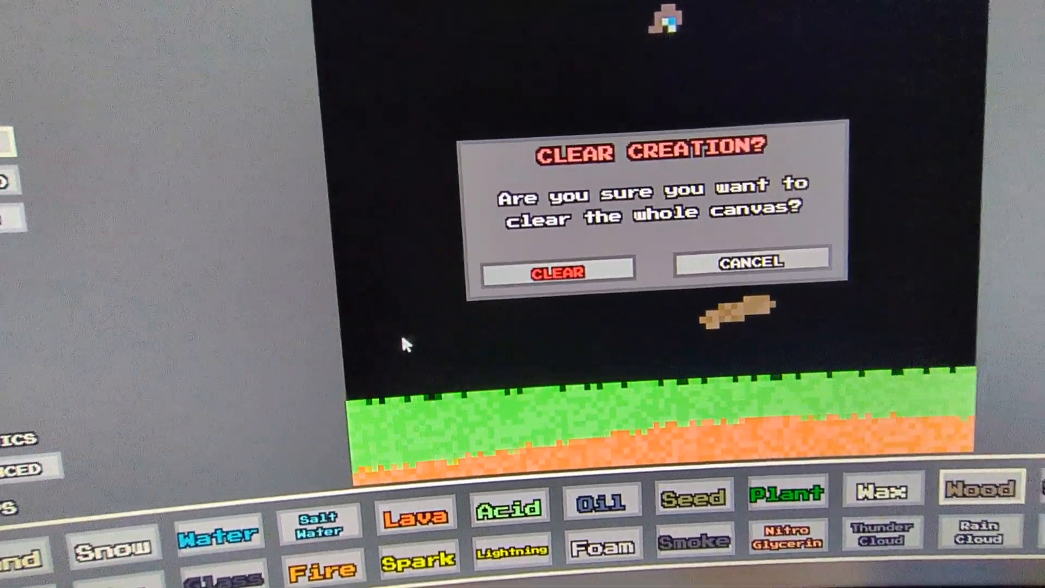
pyautogui.click(558, 272)
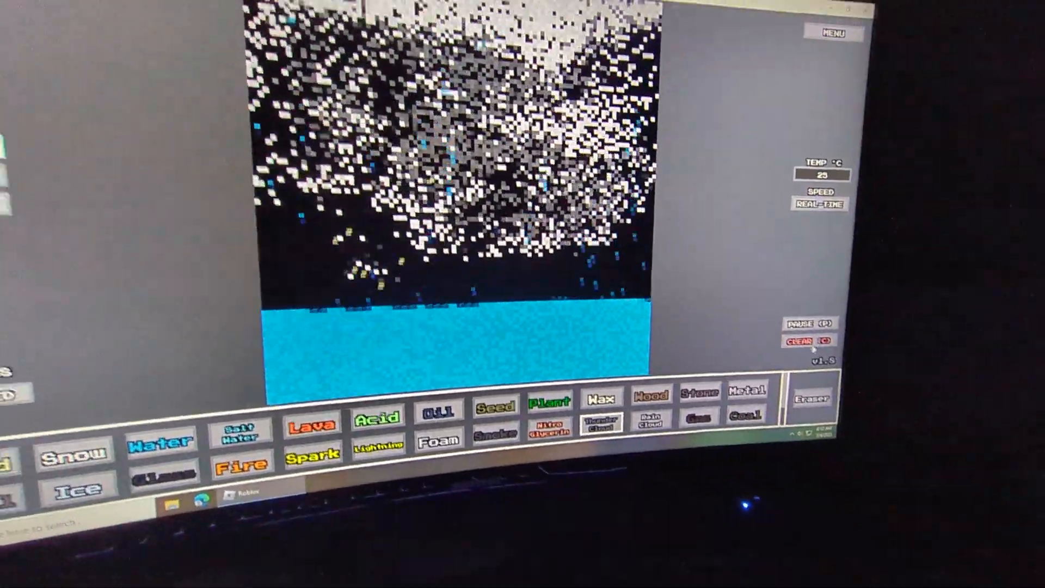
# Wipe the water and falling particles via CLEAR (C) and its confirmation.
pyautogui.click(811, 341)
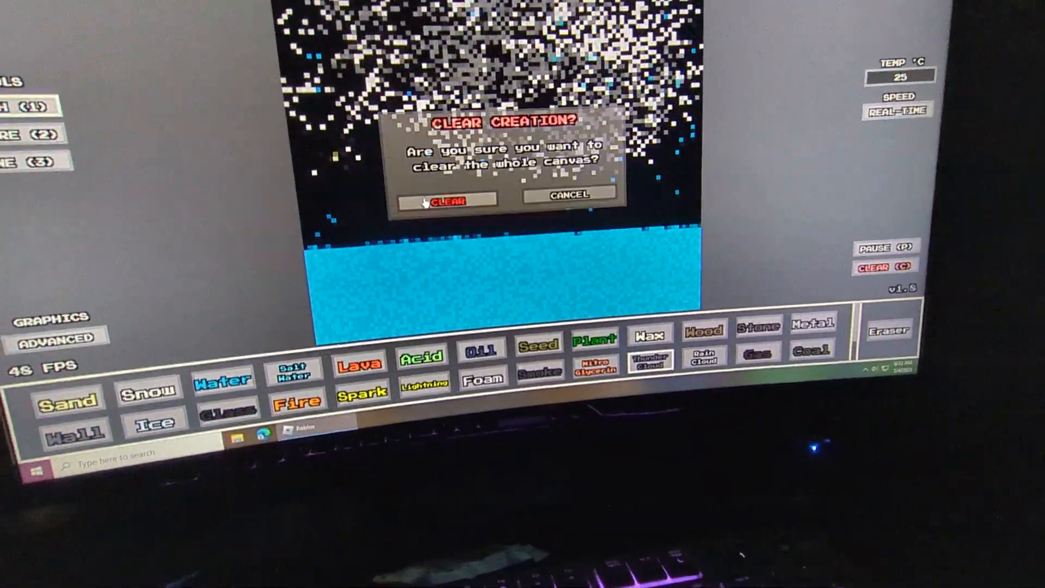
pyautogui.click(446, 201)
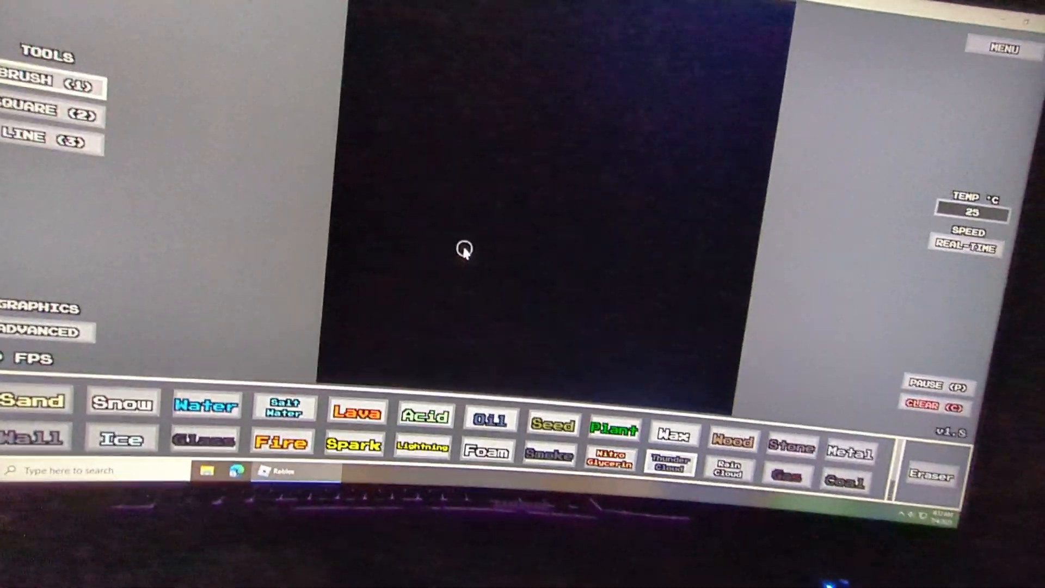